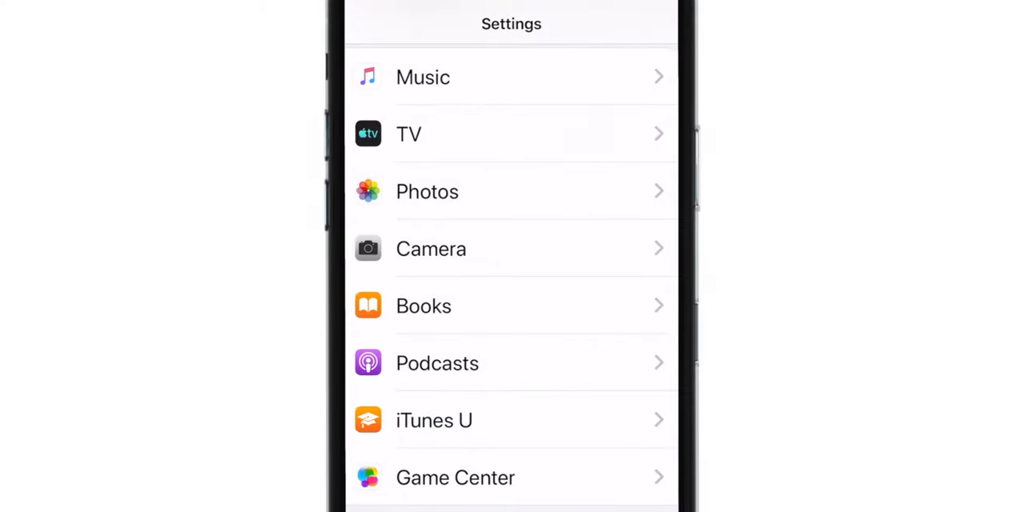
# Scroll Settings toward the Apple ID entry to reach iCloud Storage.
pyautogui.scroll(-3)
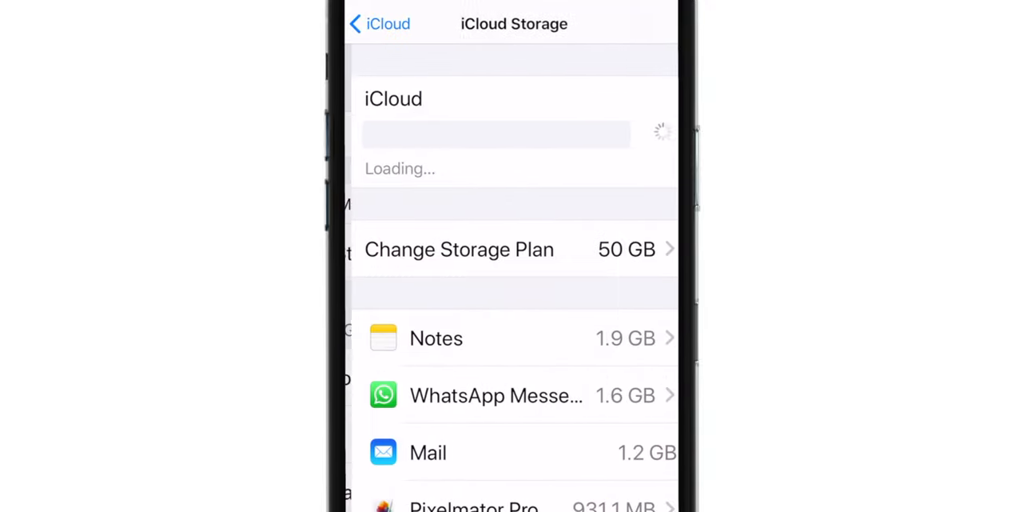
# Undo Disable & Delete for iCloud Photos, then reload the iCloud.com Photos page.
pyautogui.scroll(-3)
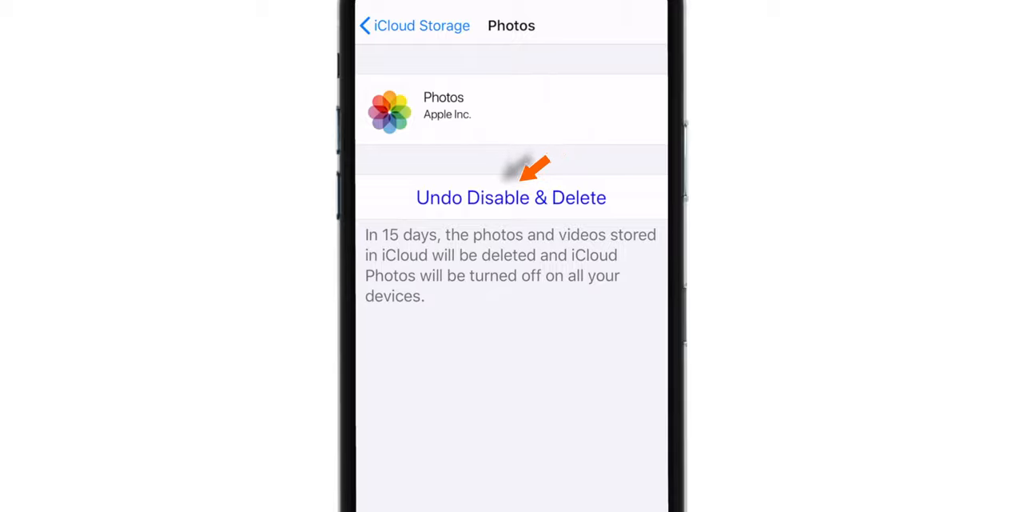
pyautogui.click(511, 198)
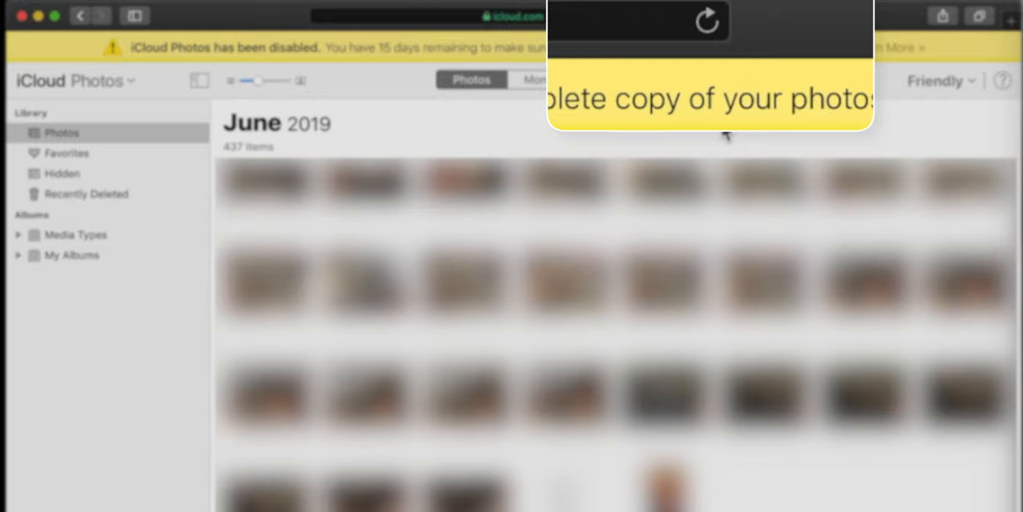
pyautogui.click(707, 22)
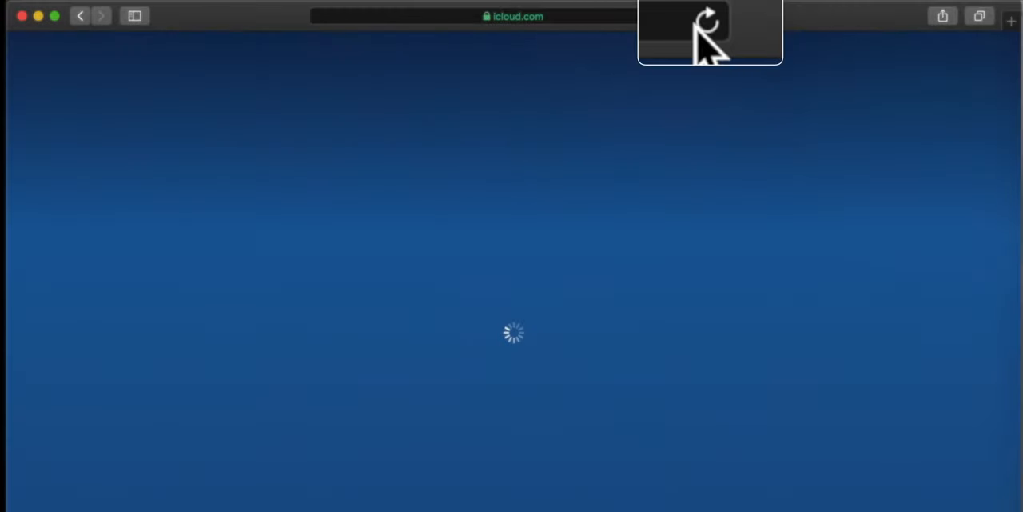